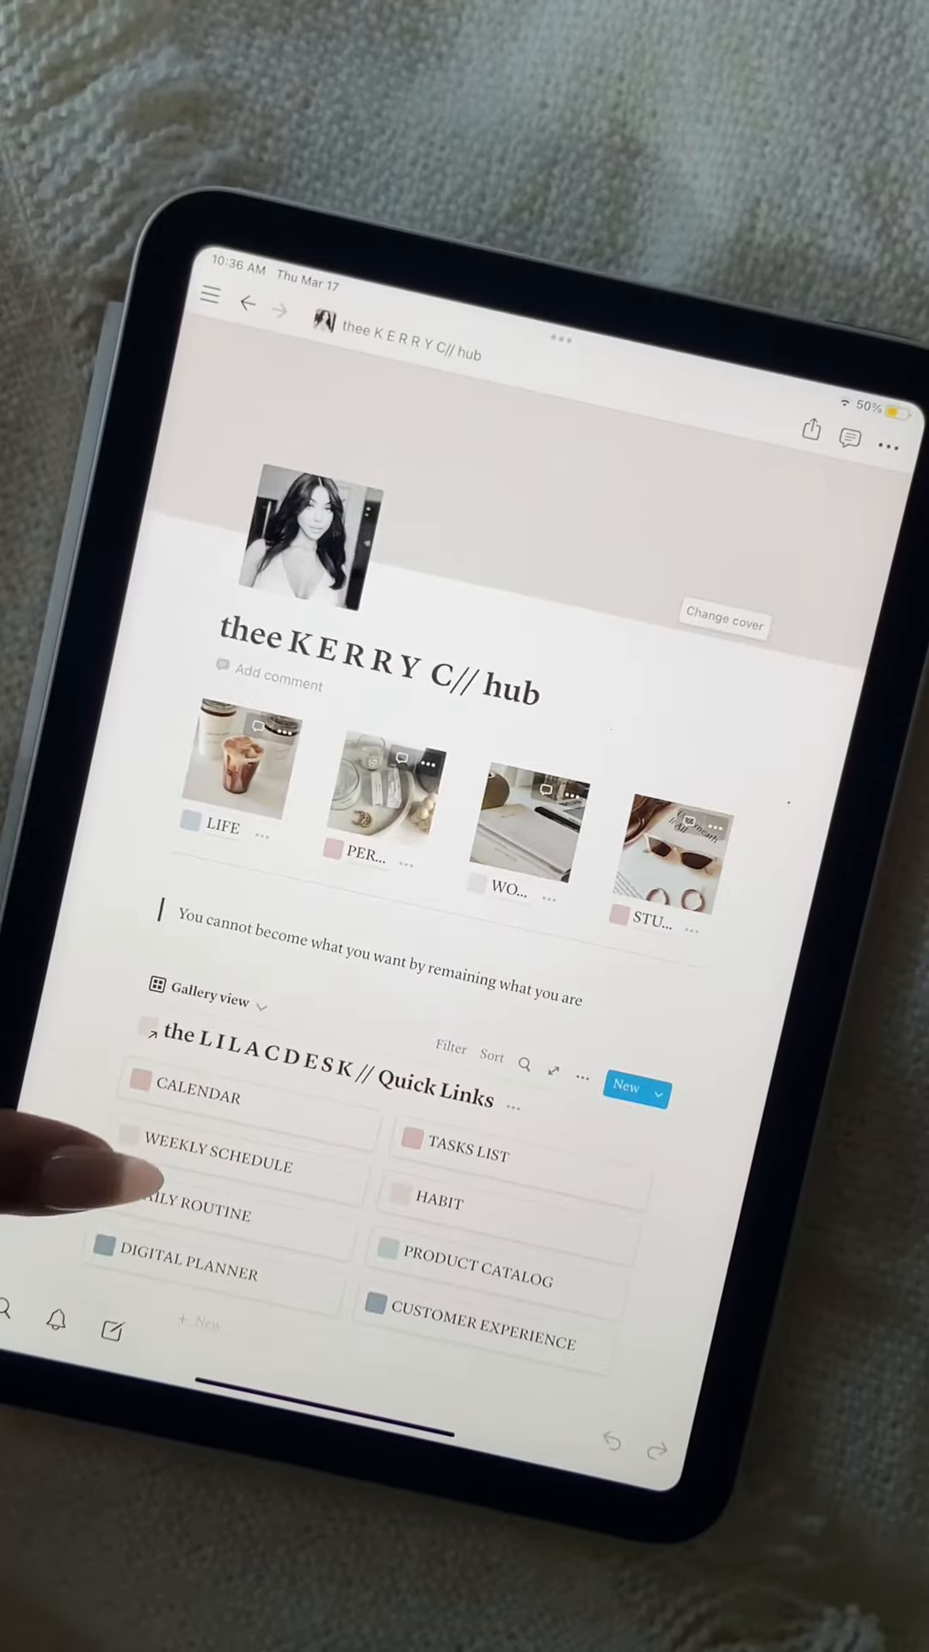
Step: Follow the DIGITAL PLANNER quick link from the Notion hub to the GoodNotes shared-document page
scroll("down", 3)
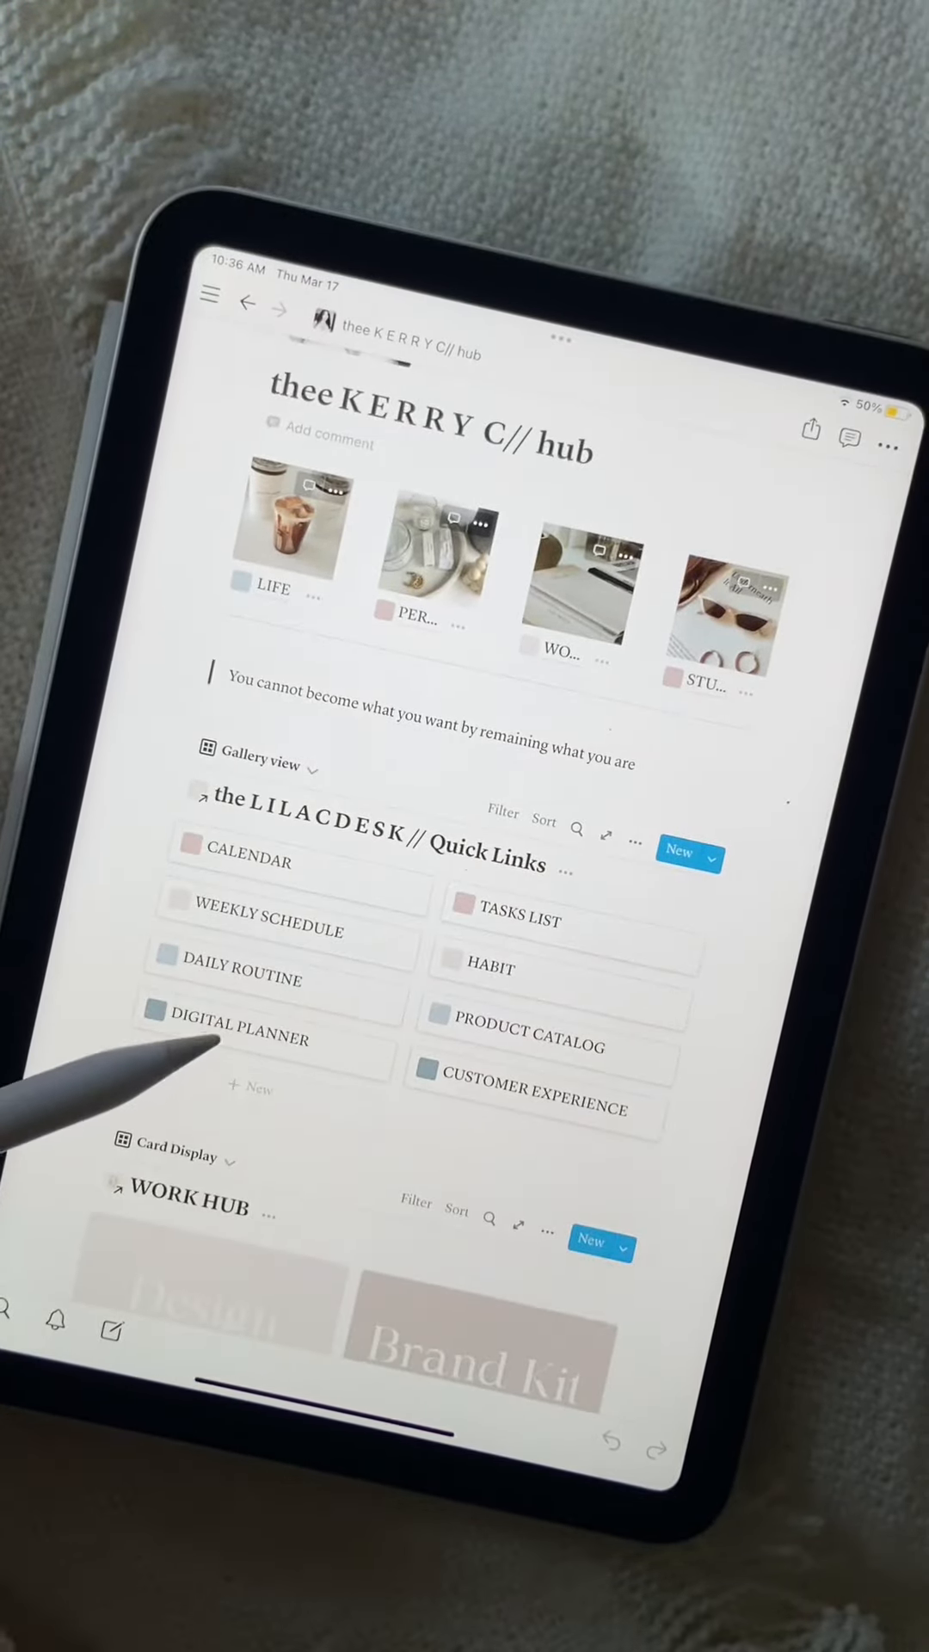
left_click(244, 1038)
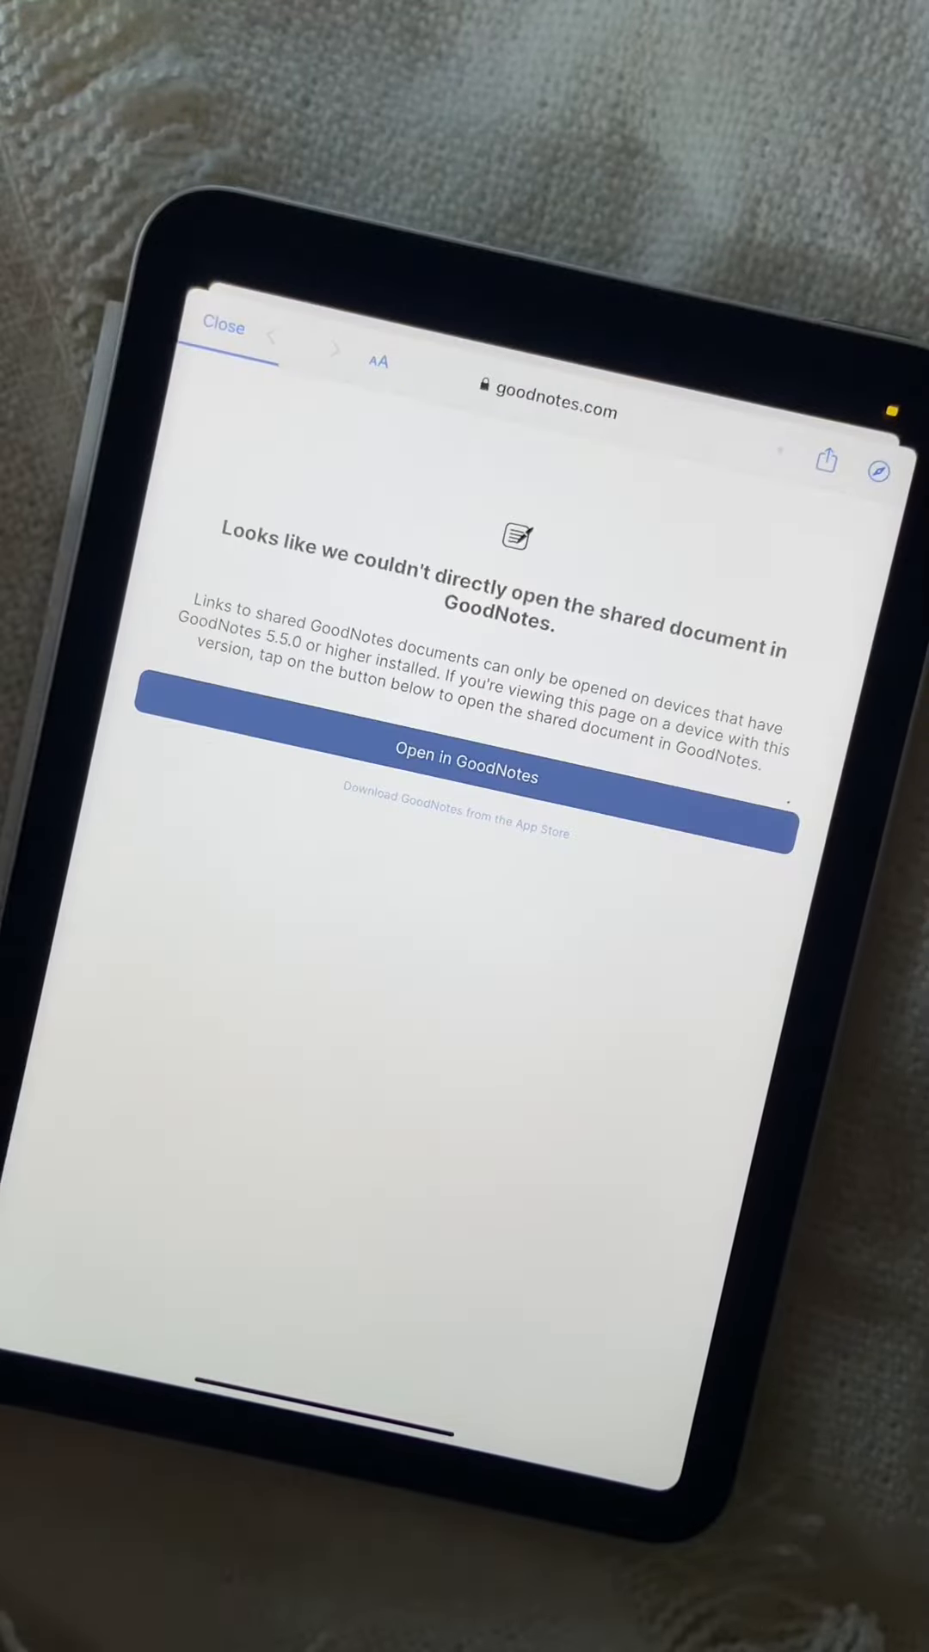
Step: Open the shared planner in GoodNotes, switch to the Lilac Desk PROJECTS planner and bring up Share and Export
left_click(465, 749)
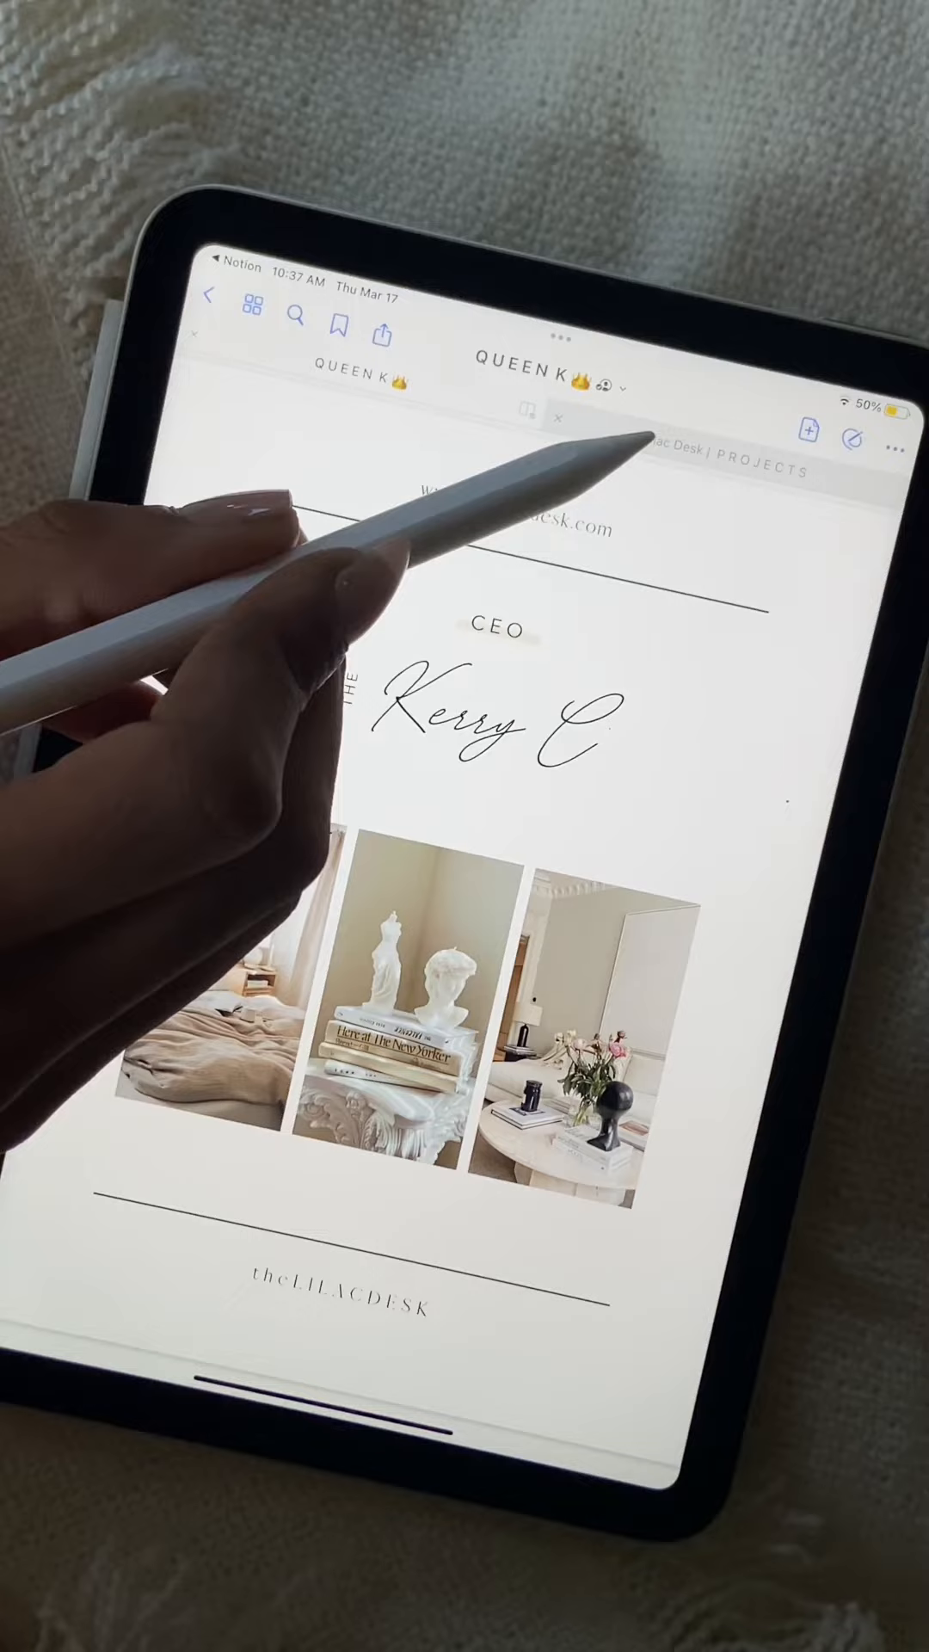
left_click(727, 458)
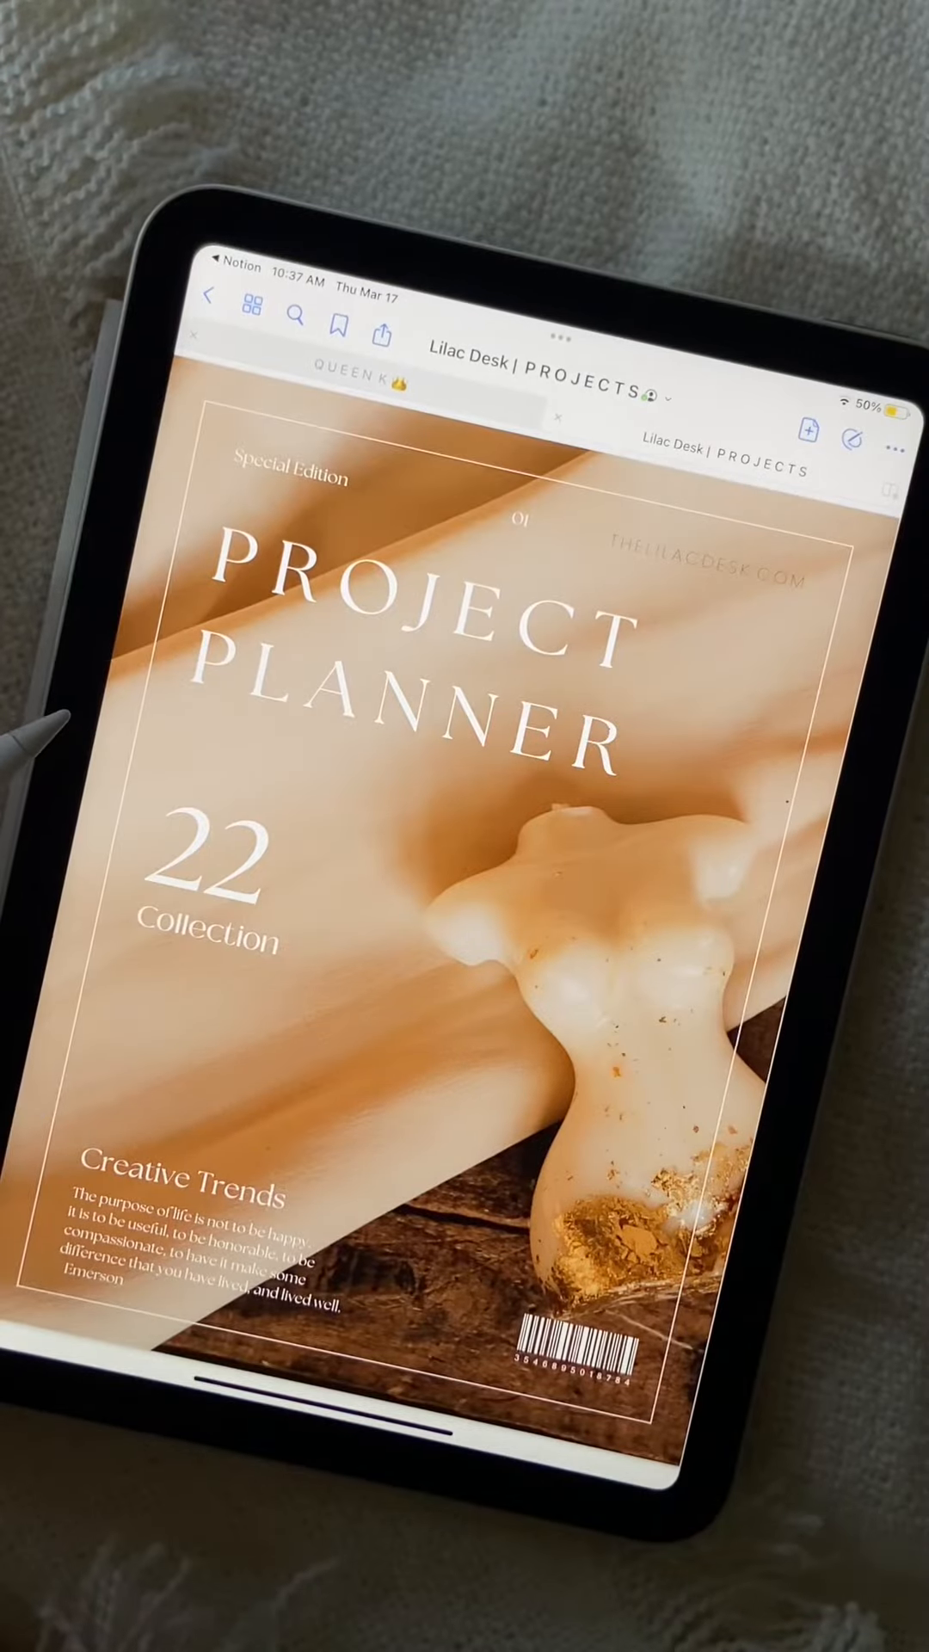
left_click(382, 326)
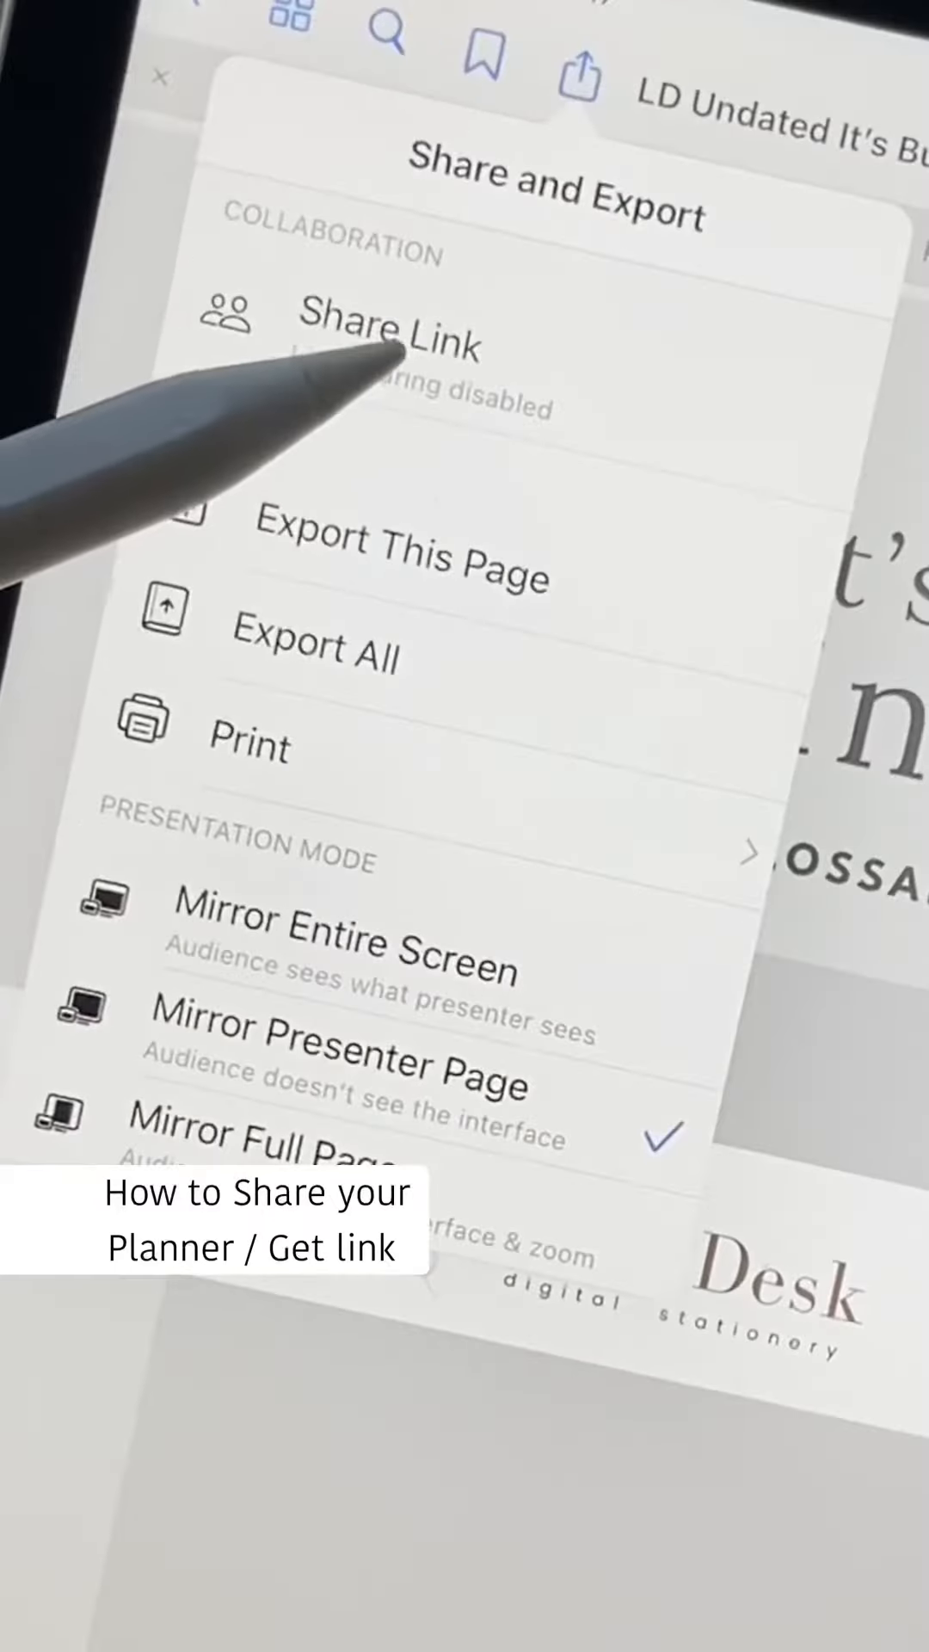
Step: Enable link sharing for the project planner and send out its shareable link
left_click(391, 339)
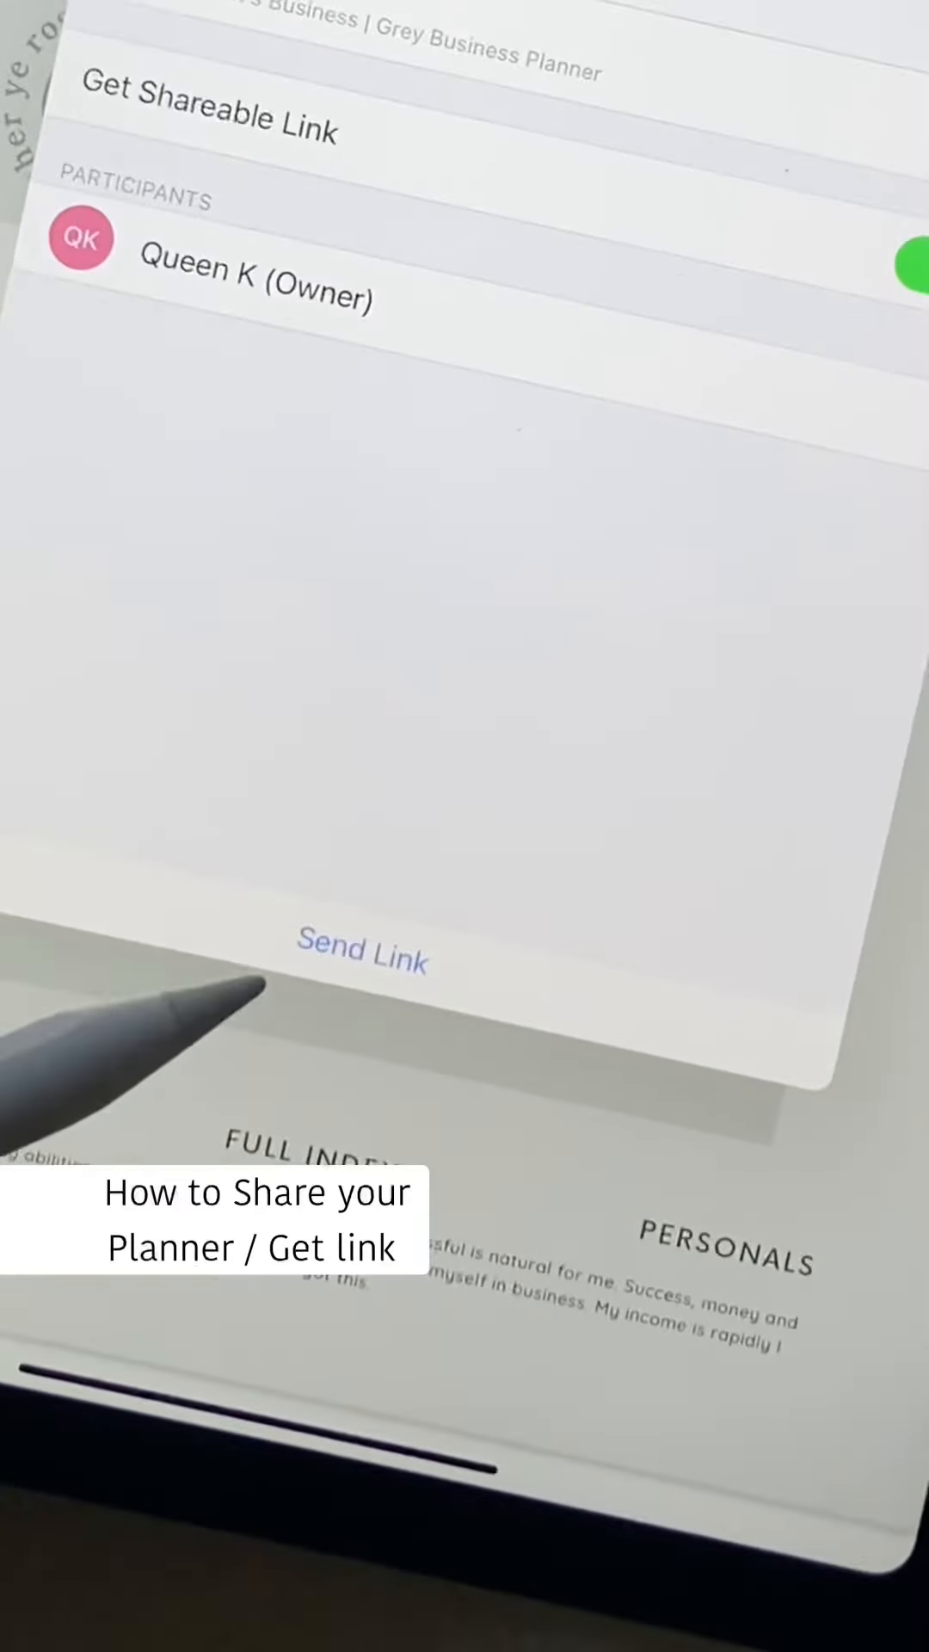
left_click(361, 959)
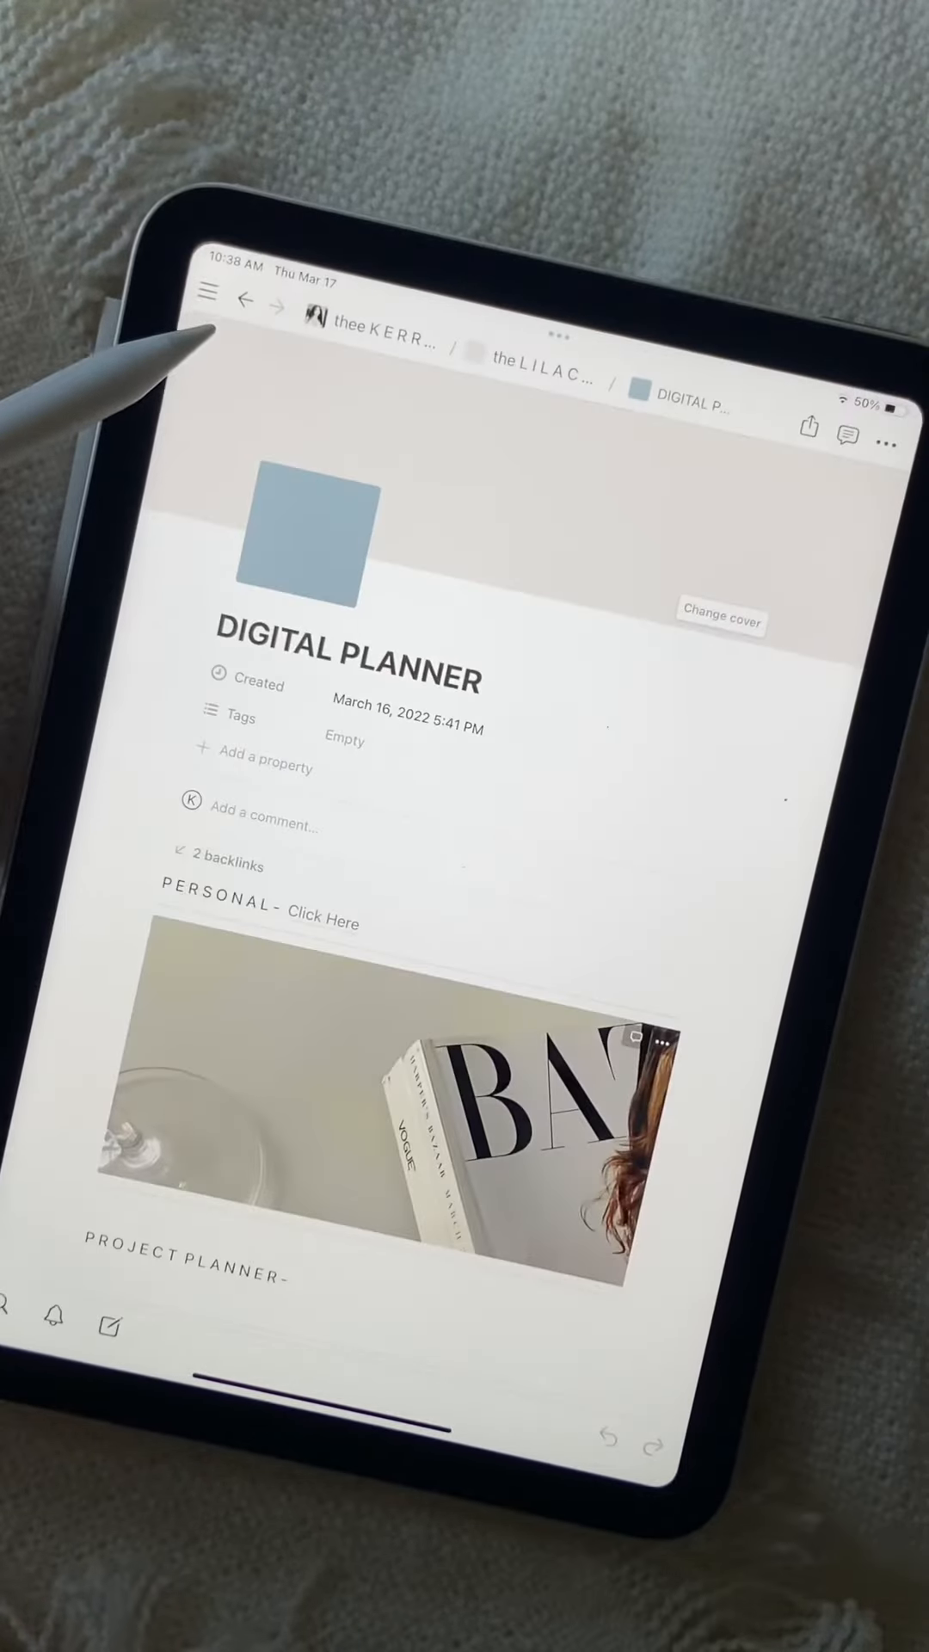
Step: Add '- Click Here' after the PROJECT PLANNER heading on the DIGITAL PLANNER page
scroll("down", 3)
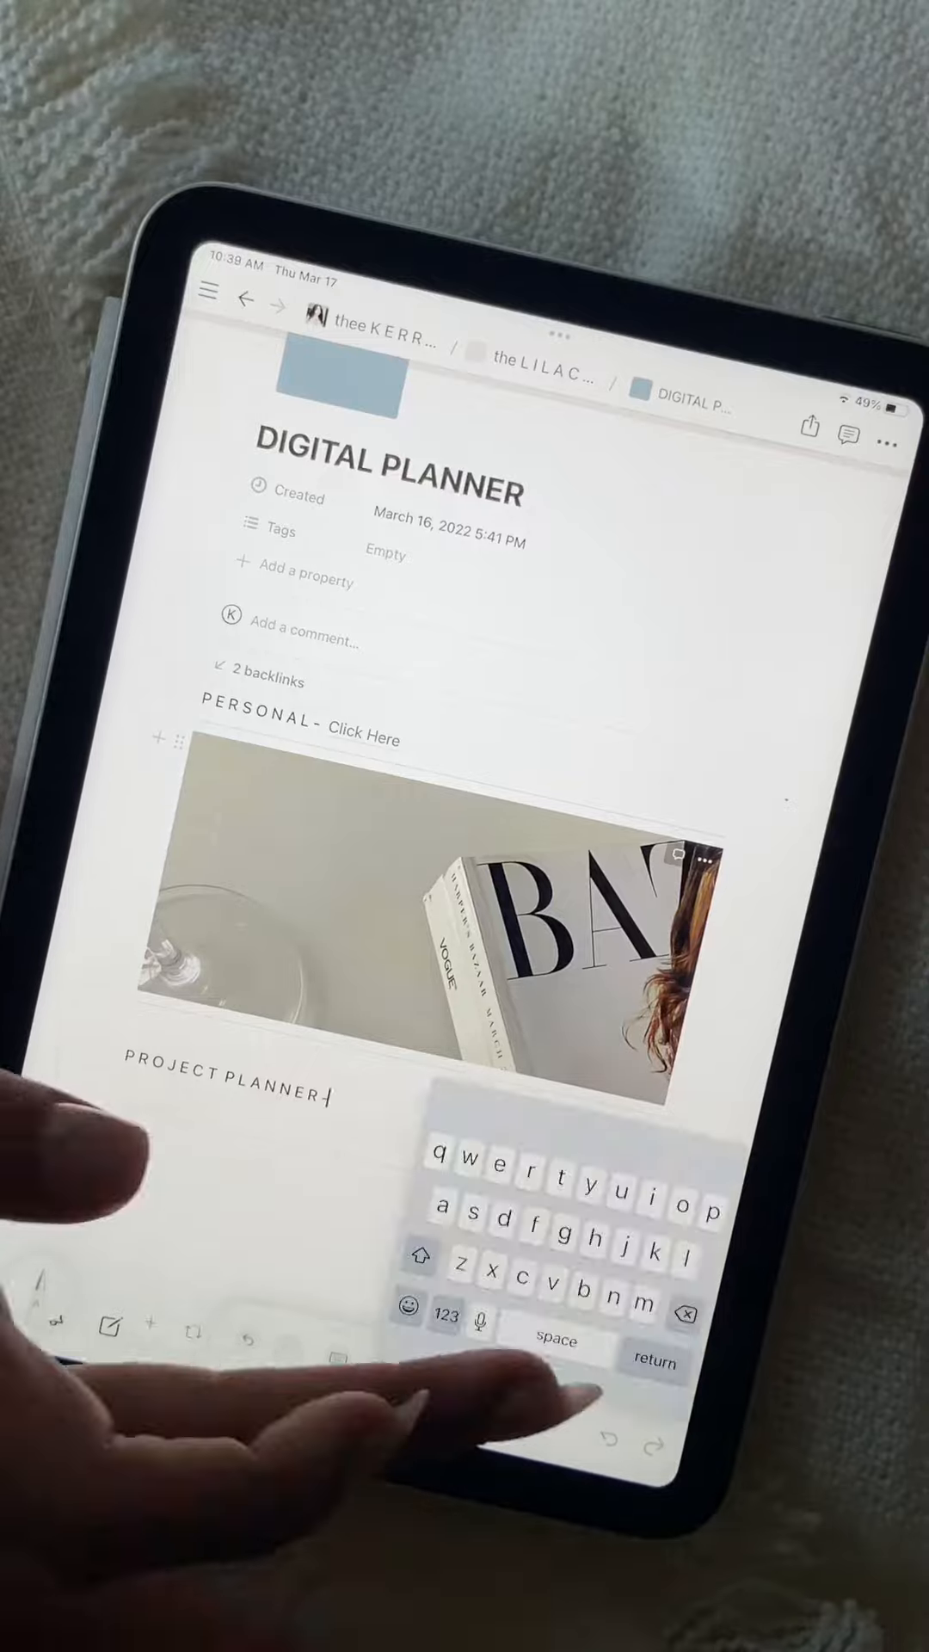
type("- Click Here")
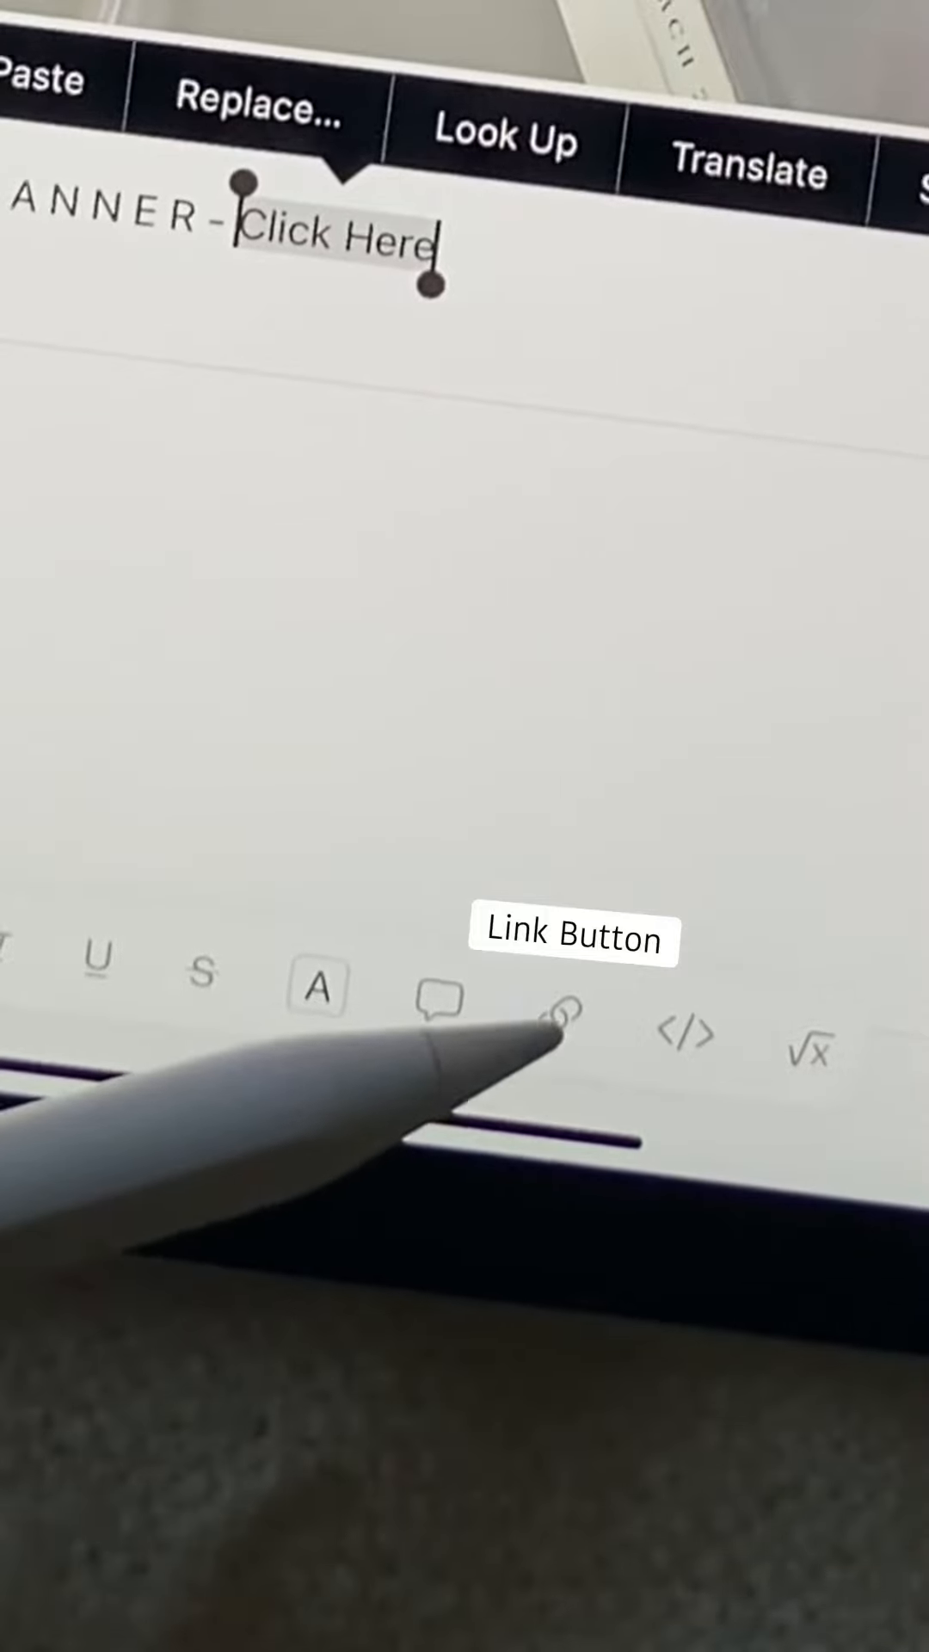
Step: Link the Click Here text to the pasted GoodNotes planner URL and follow it to test
left_click(570, 1011)
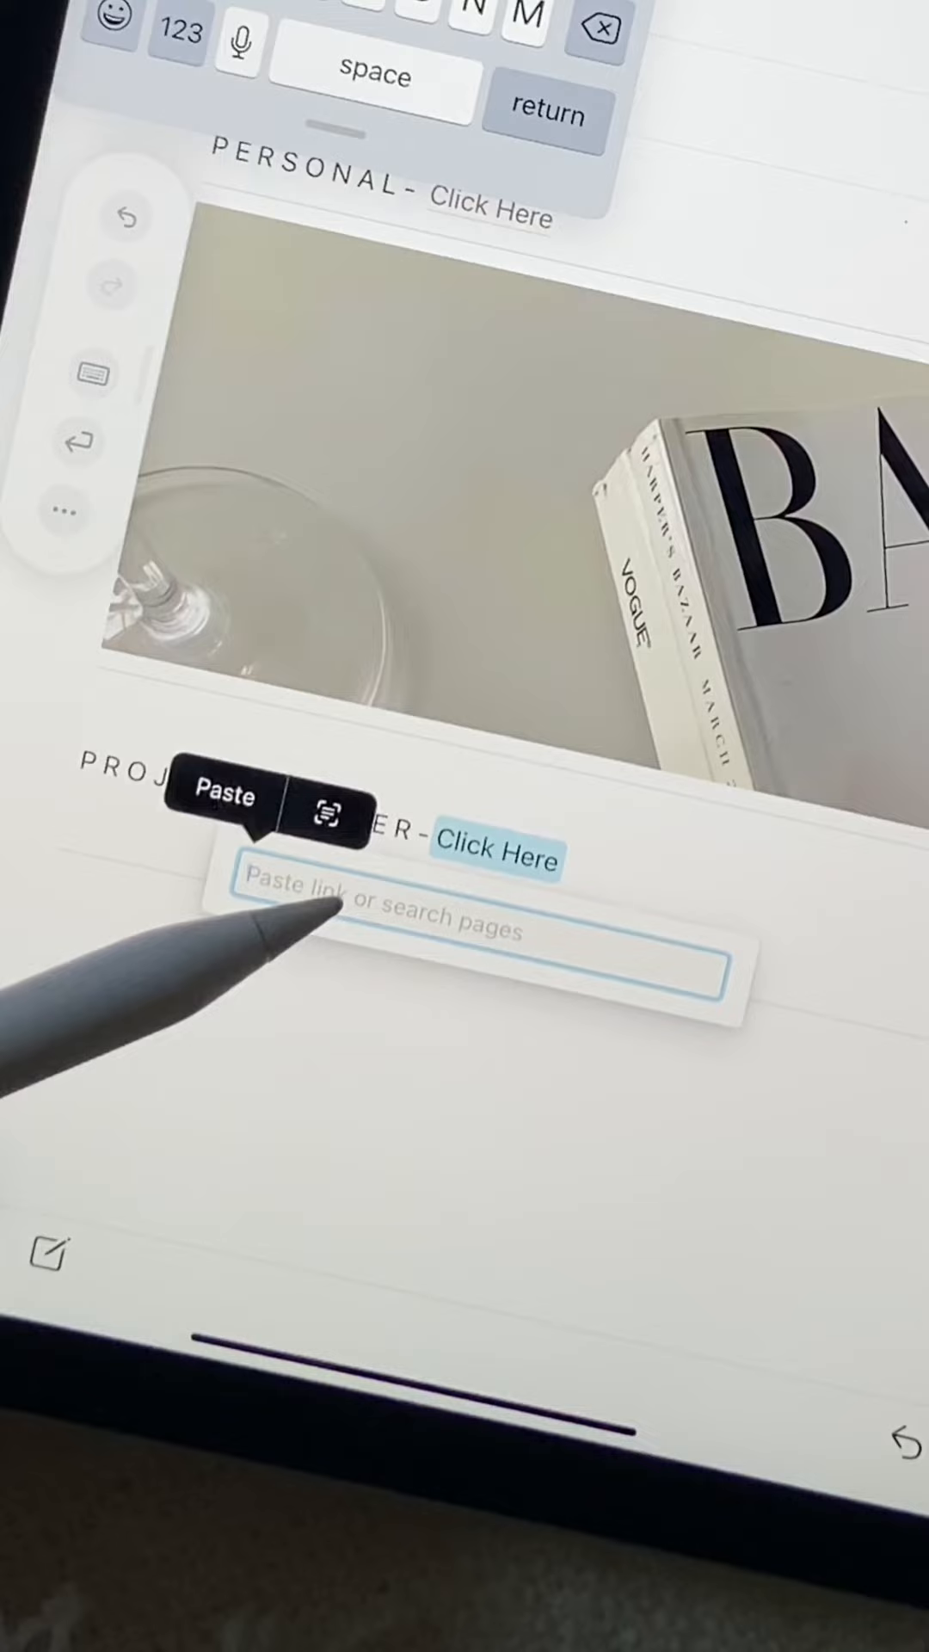
left_click(222, 795)
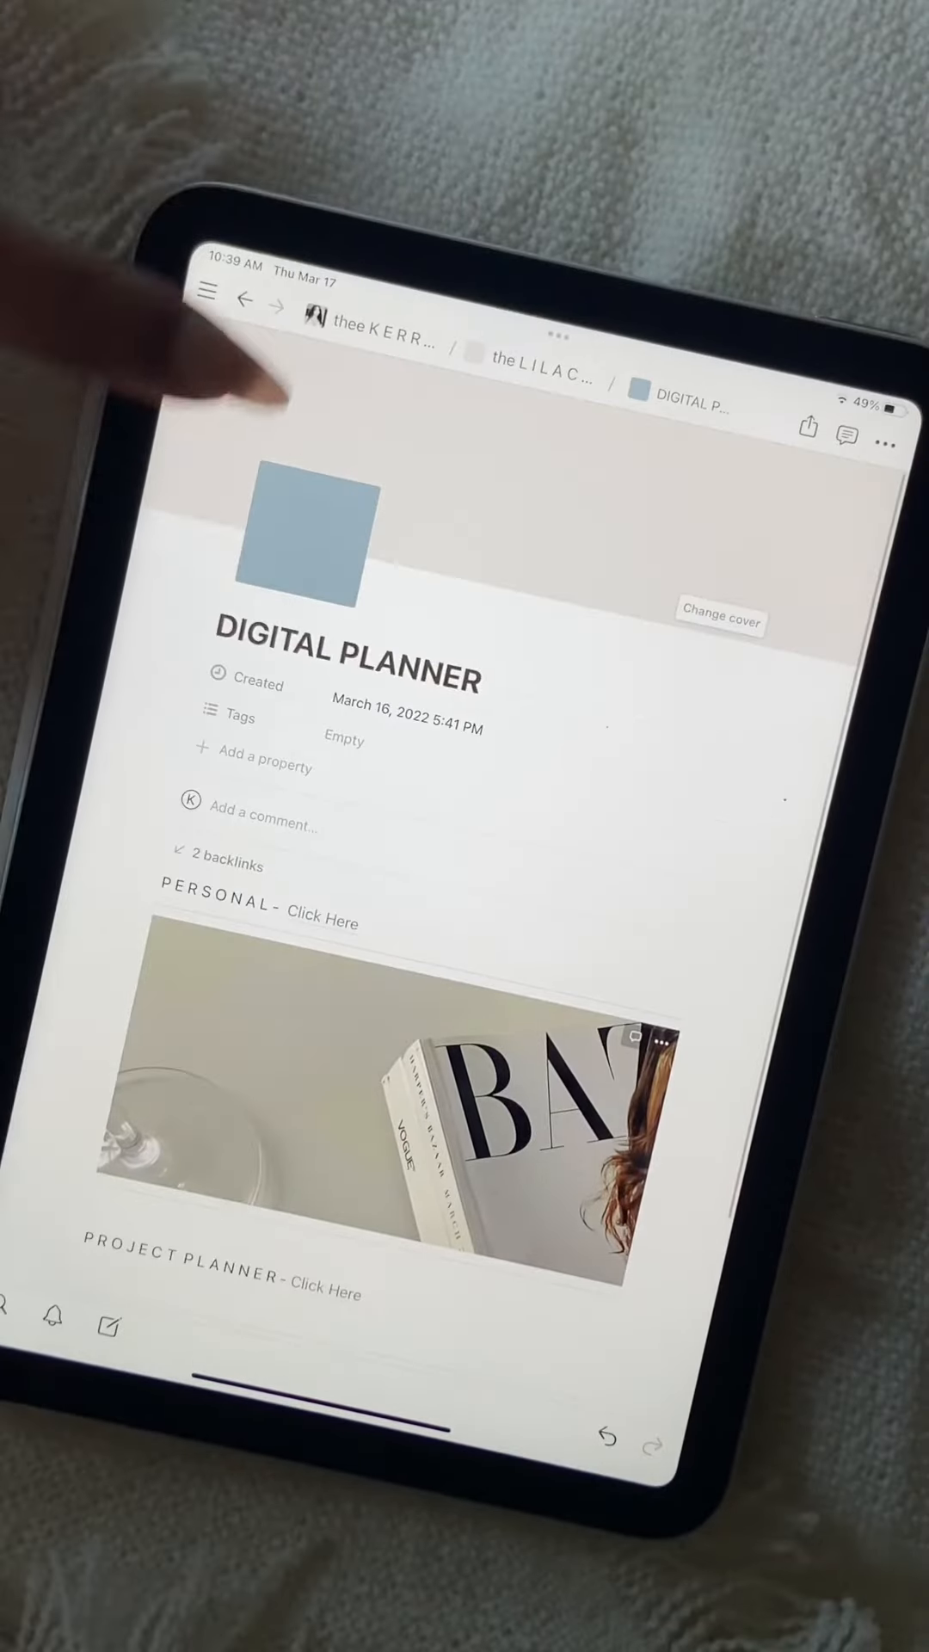
scroll("down", 3)
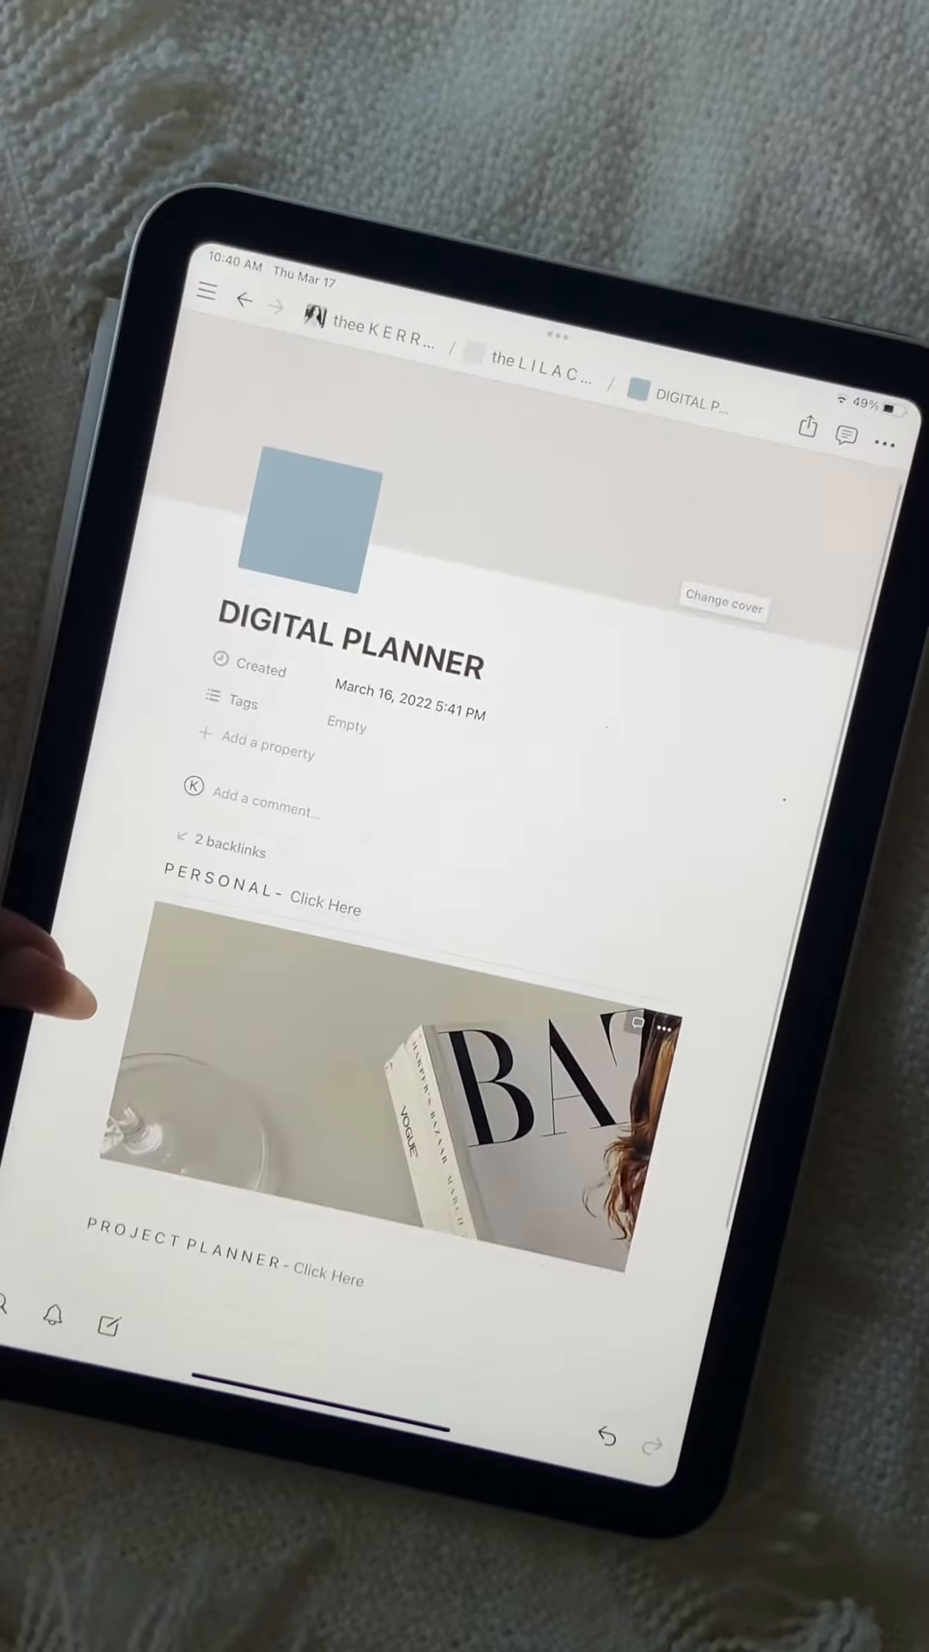
scroll("down", 3)
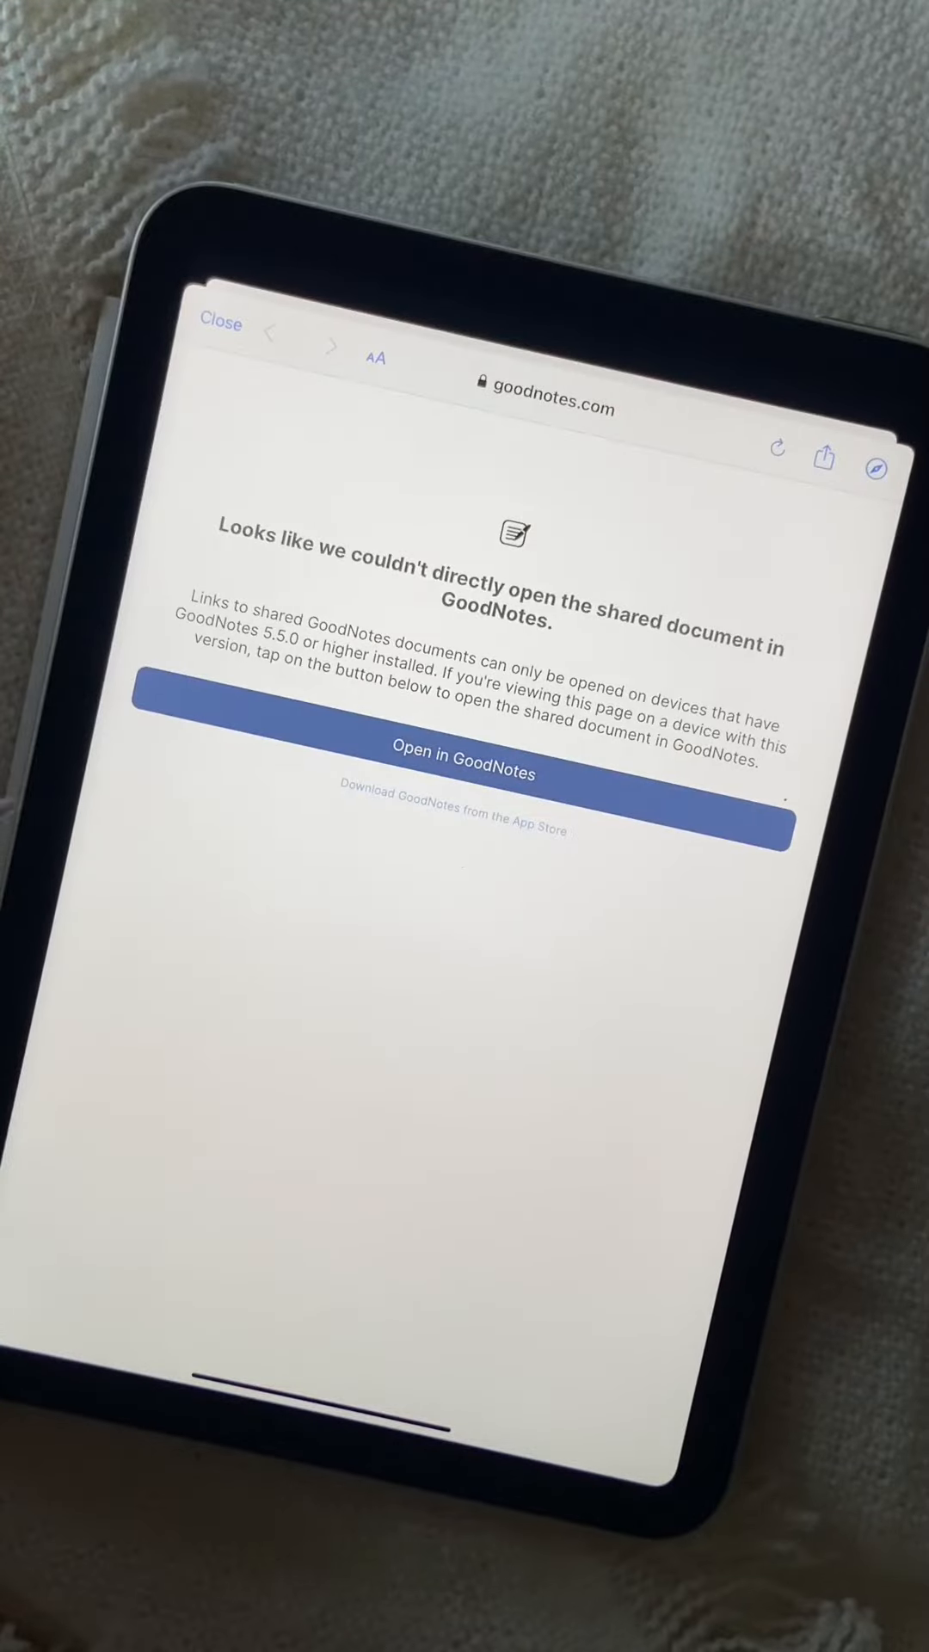
Step: Launch the shared document in GoodNotes and confirm opening it, reaching the March calendar page
left_click(465, 771)
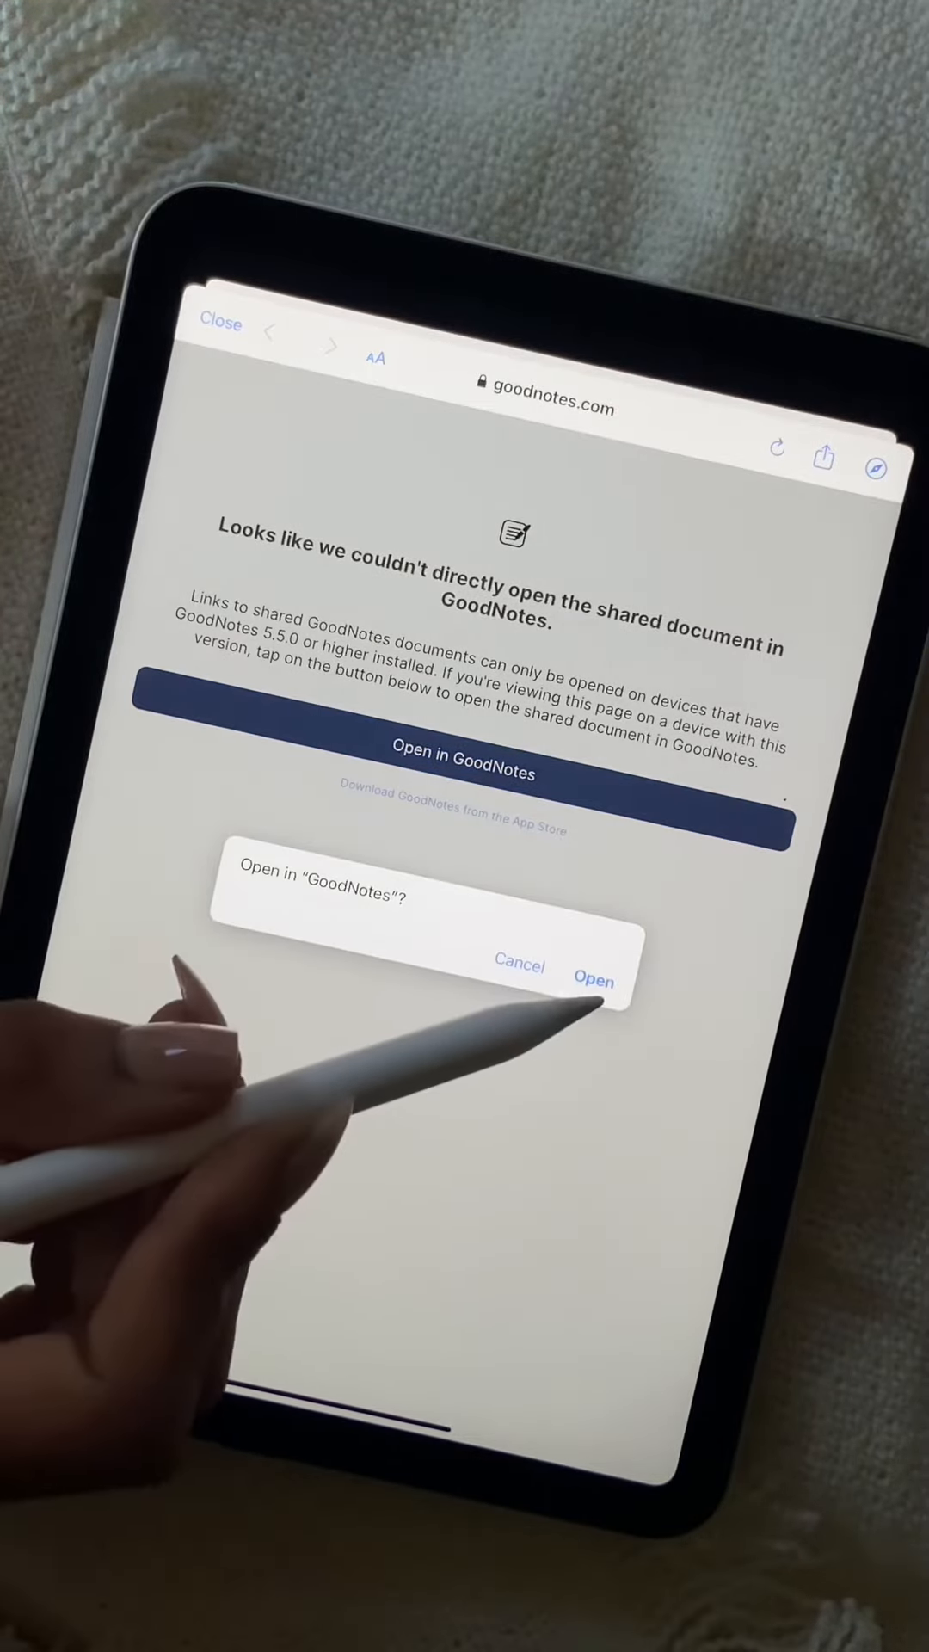
left_click(594, 981)
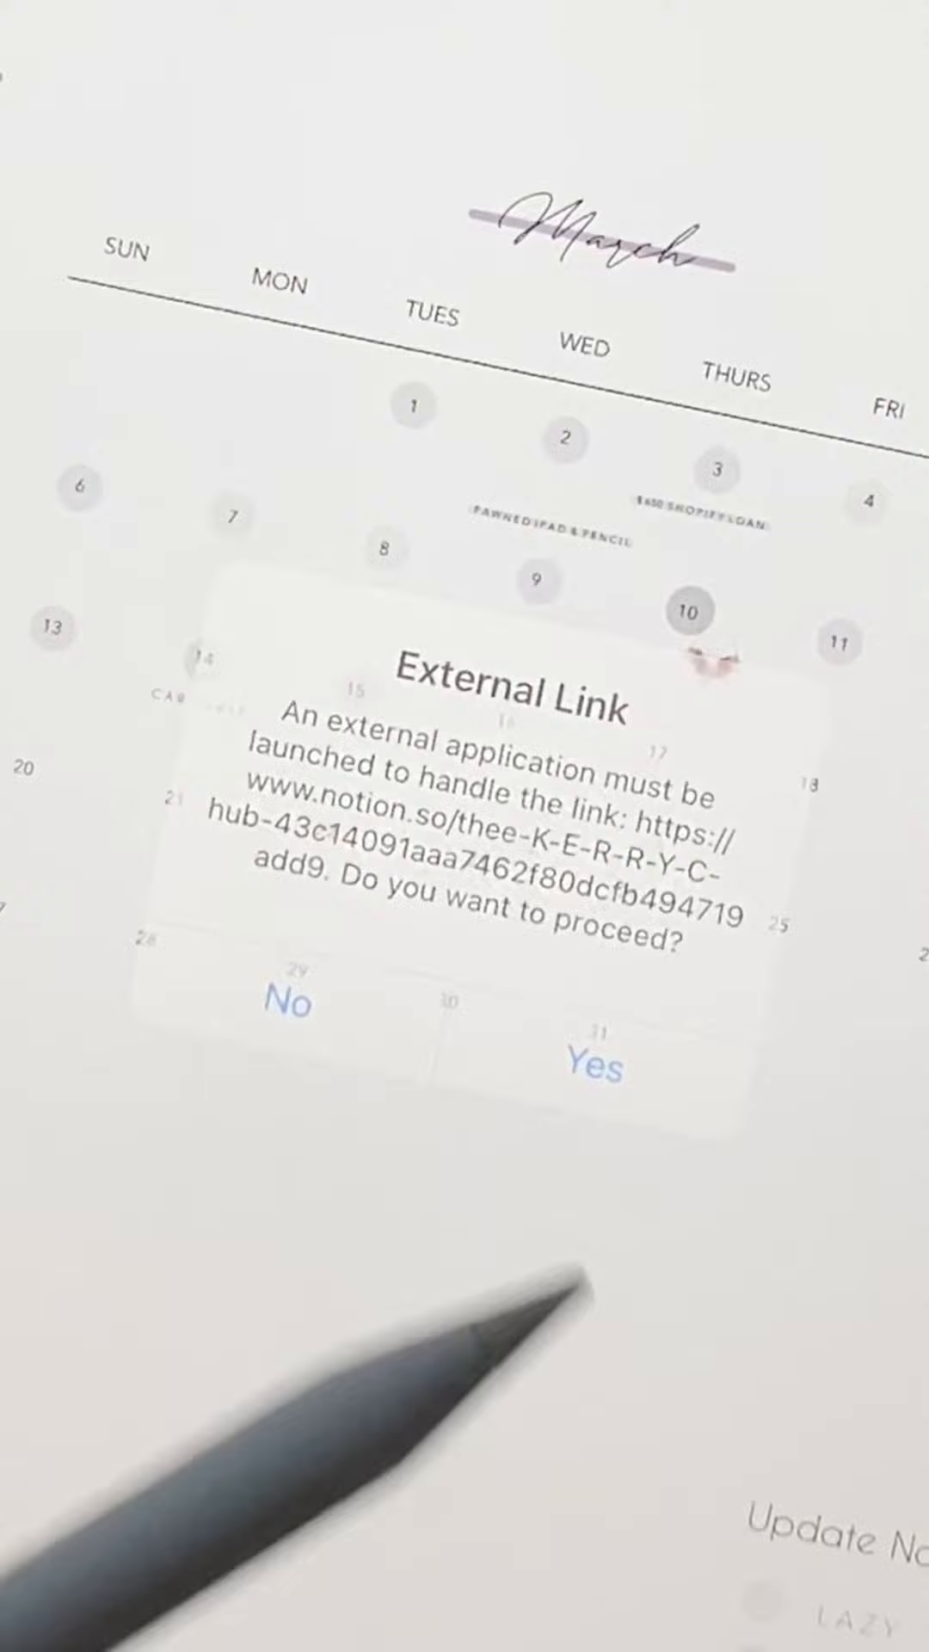
Step: Follow the planner's Notion link and confirm the External Link alert to reach the Notion hub
left_click(597, 1064)
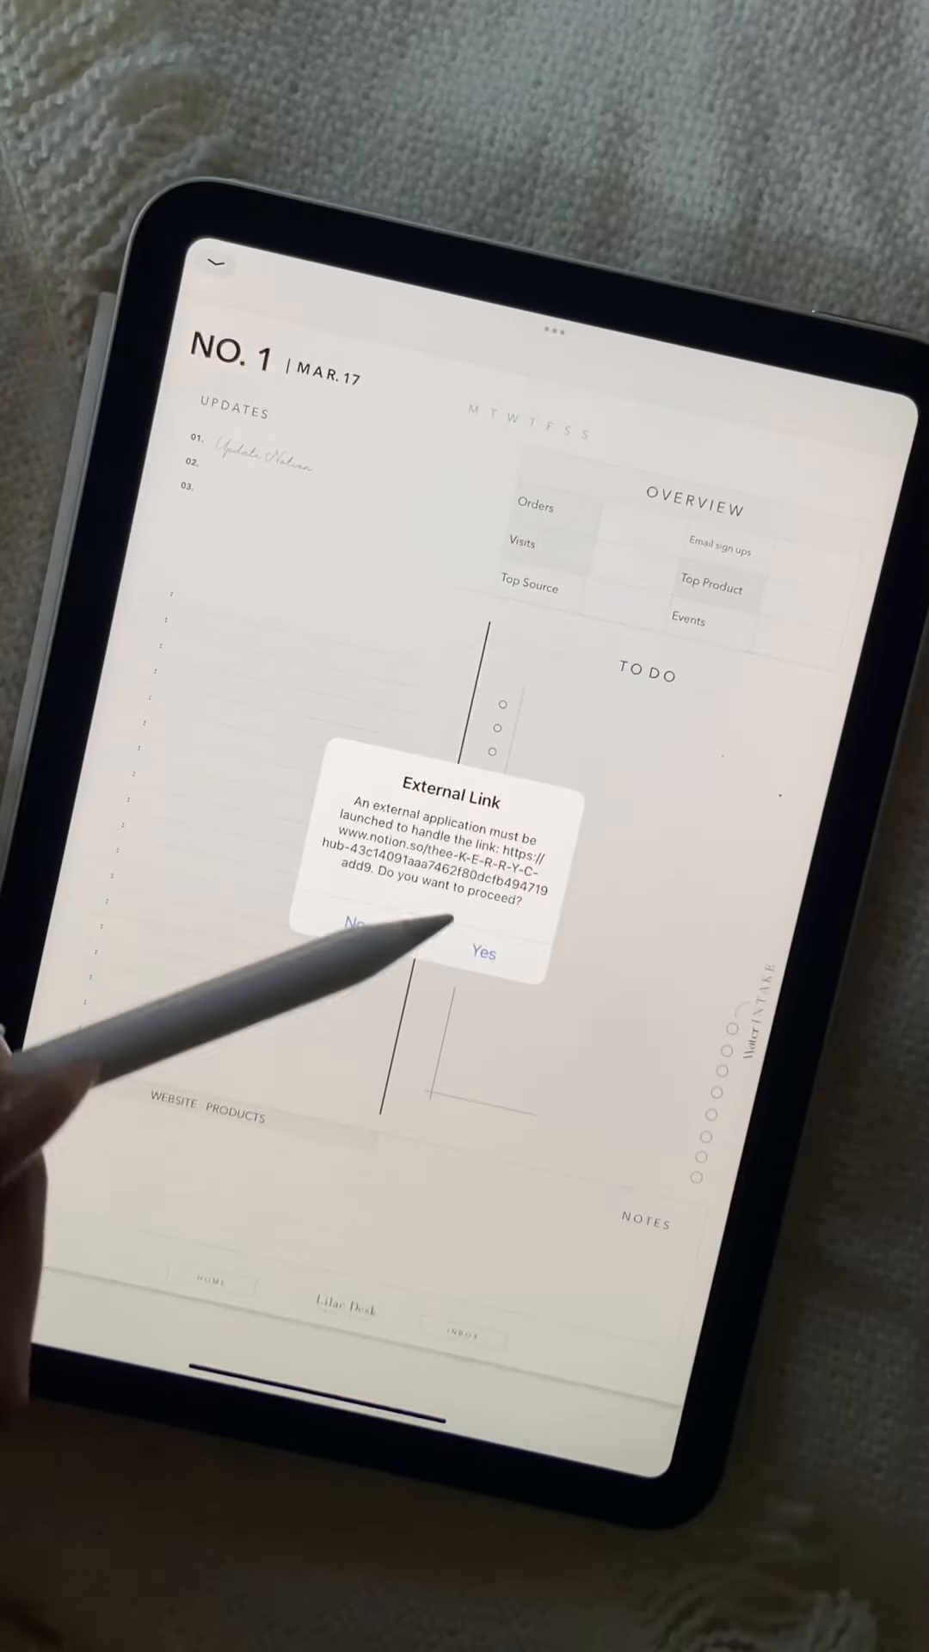
left_click(484, 954)
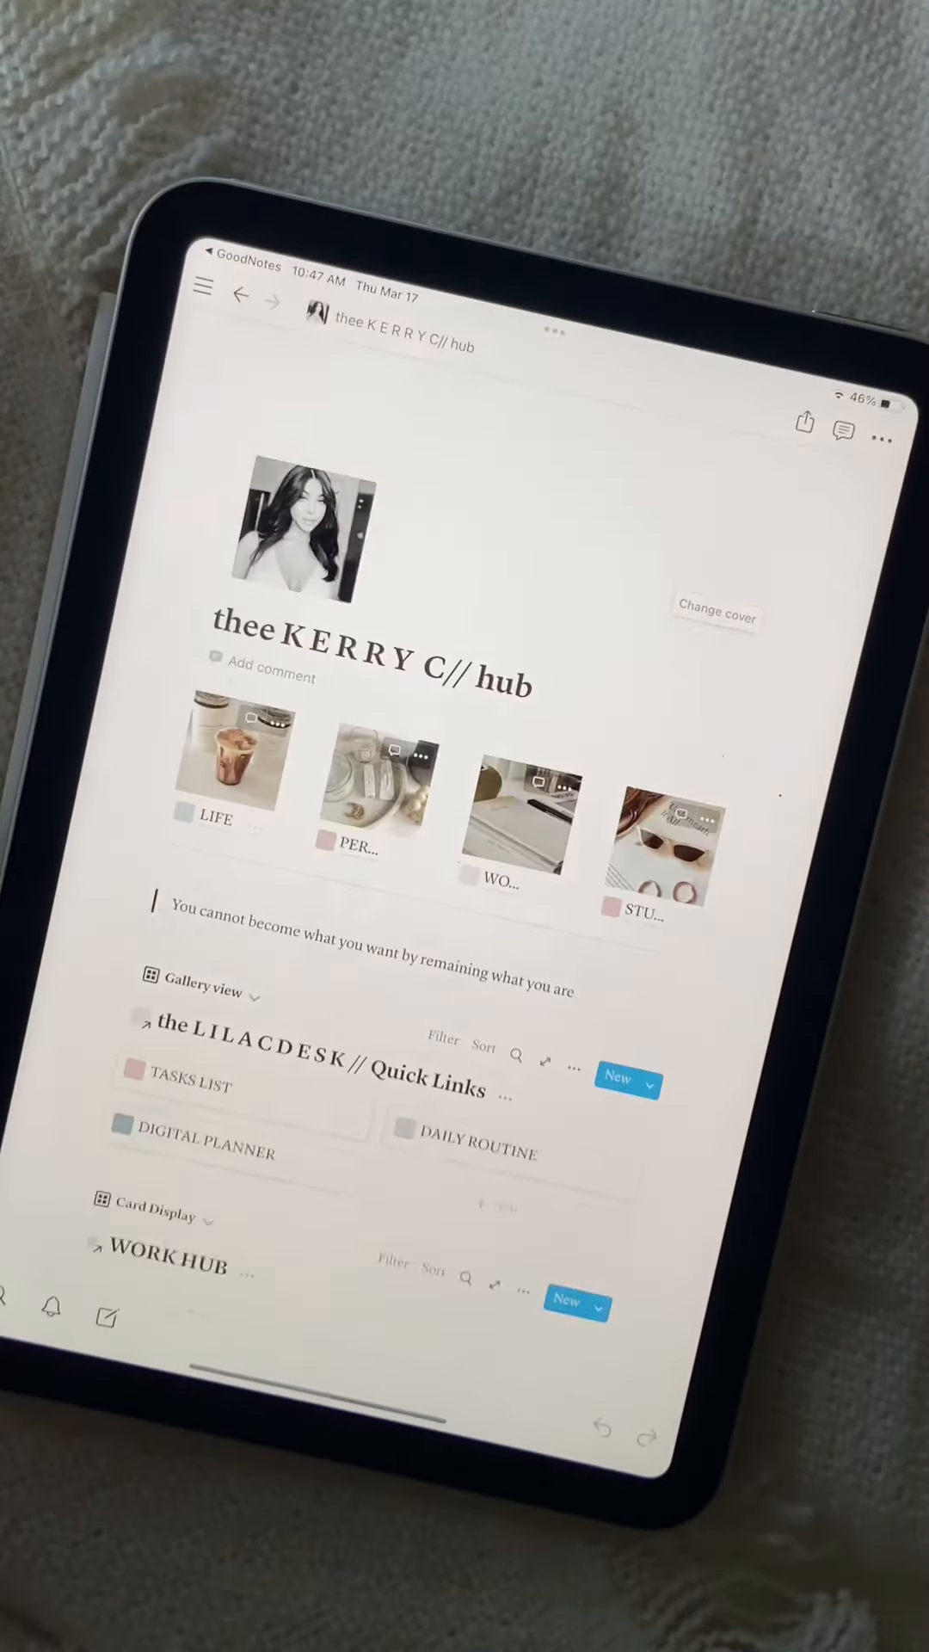